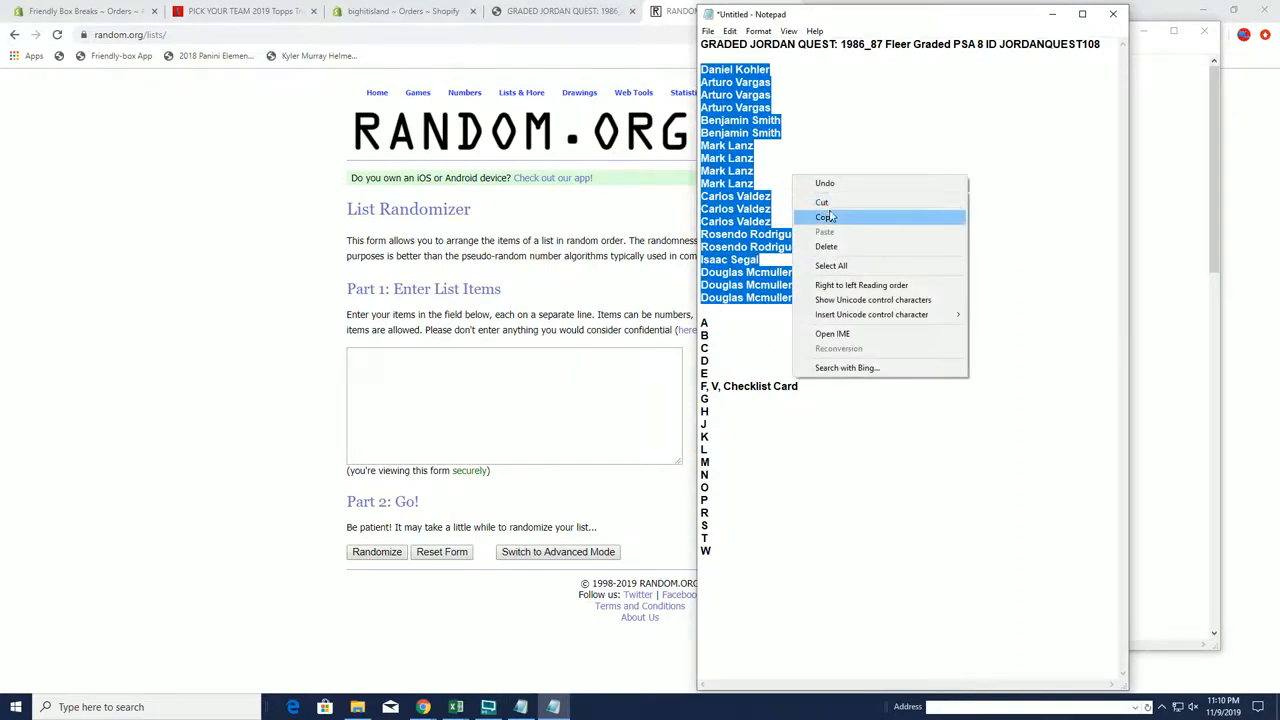
right_click(515, 405)
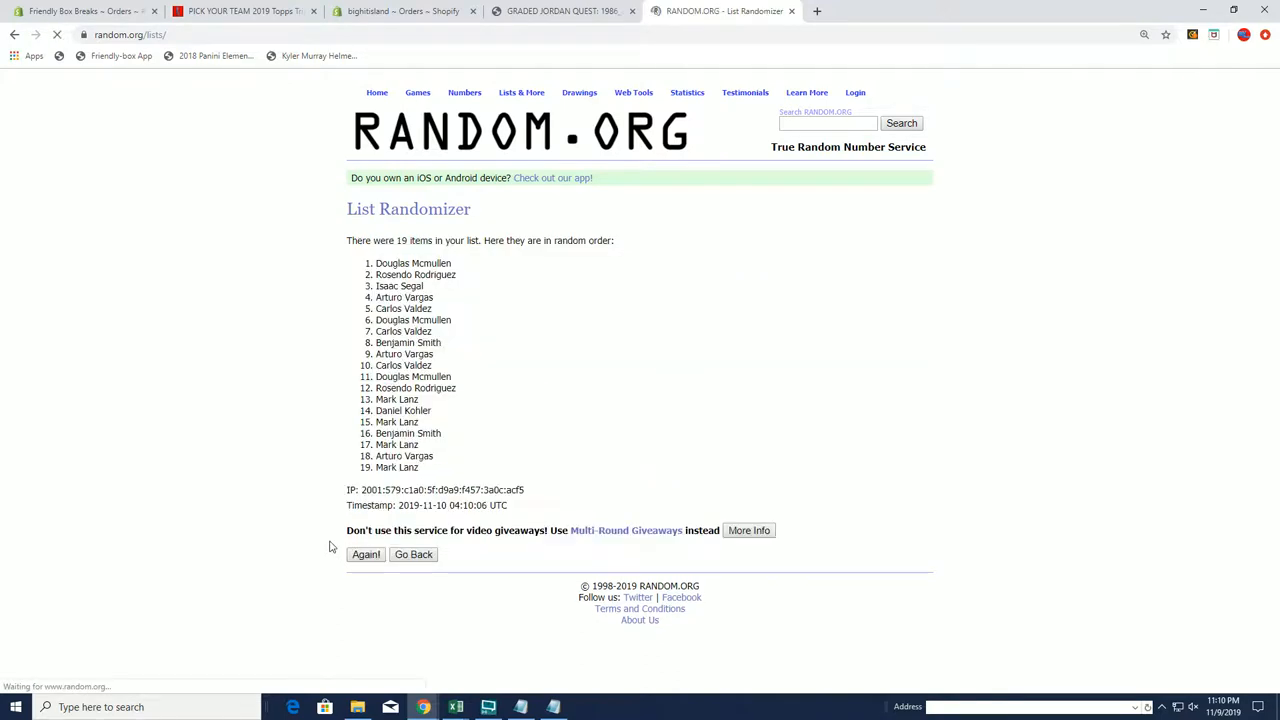
left_click(365, 554)
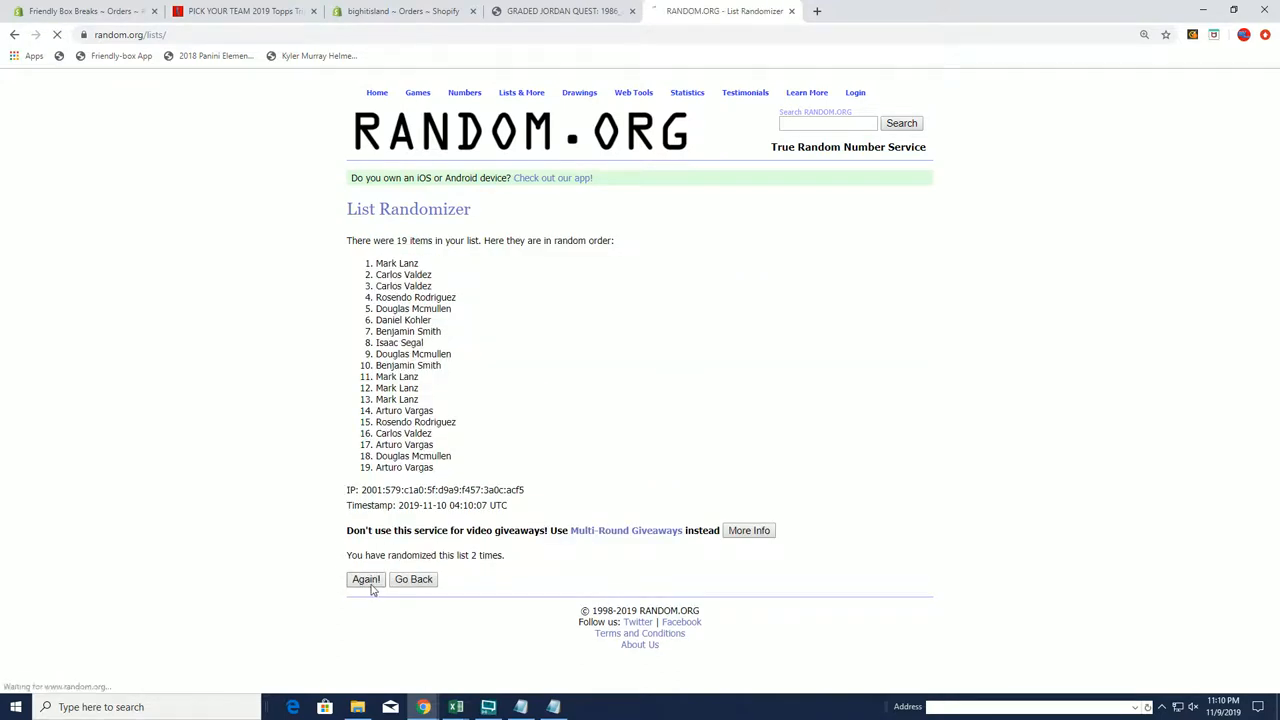
left_click(365, 579)
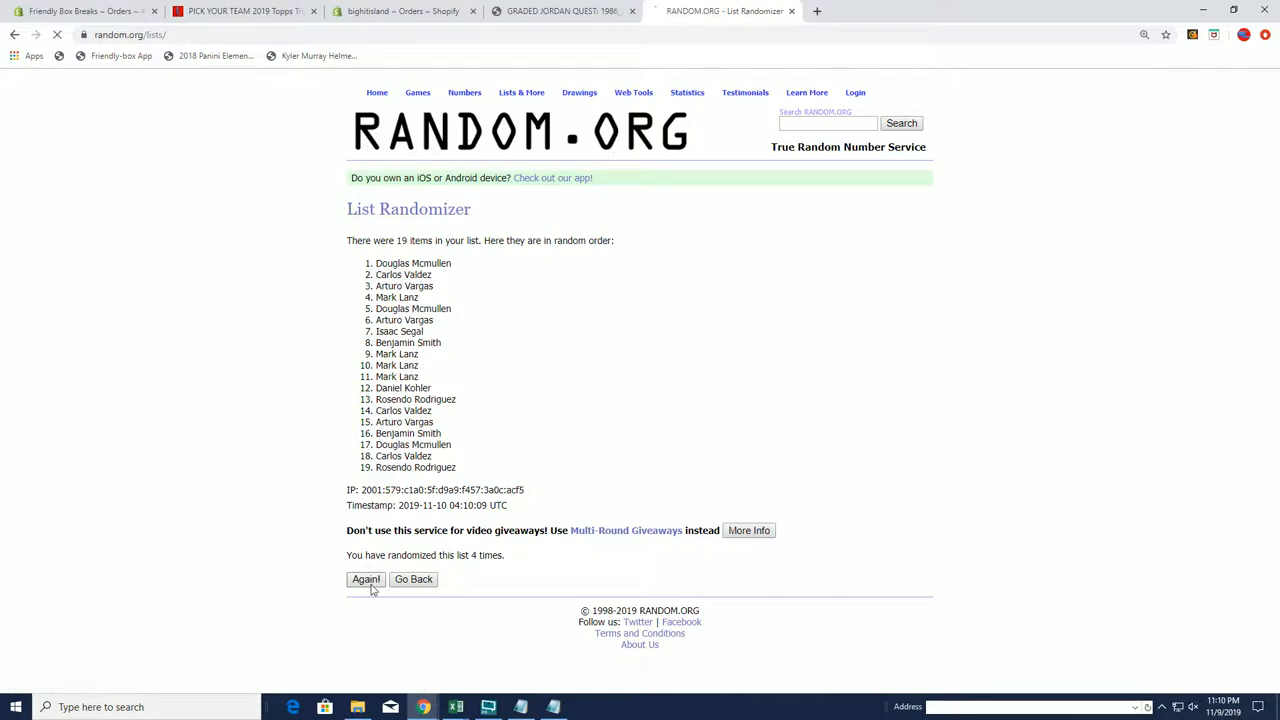
left_click(365, 579)
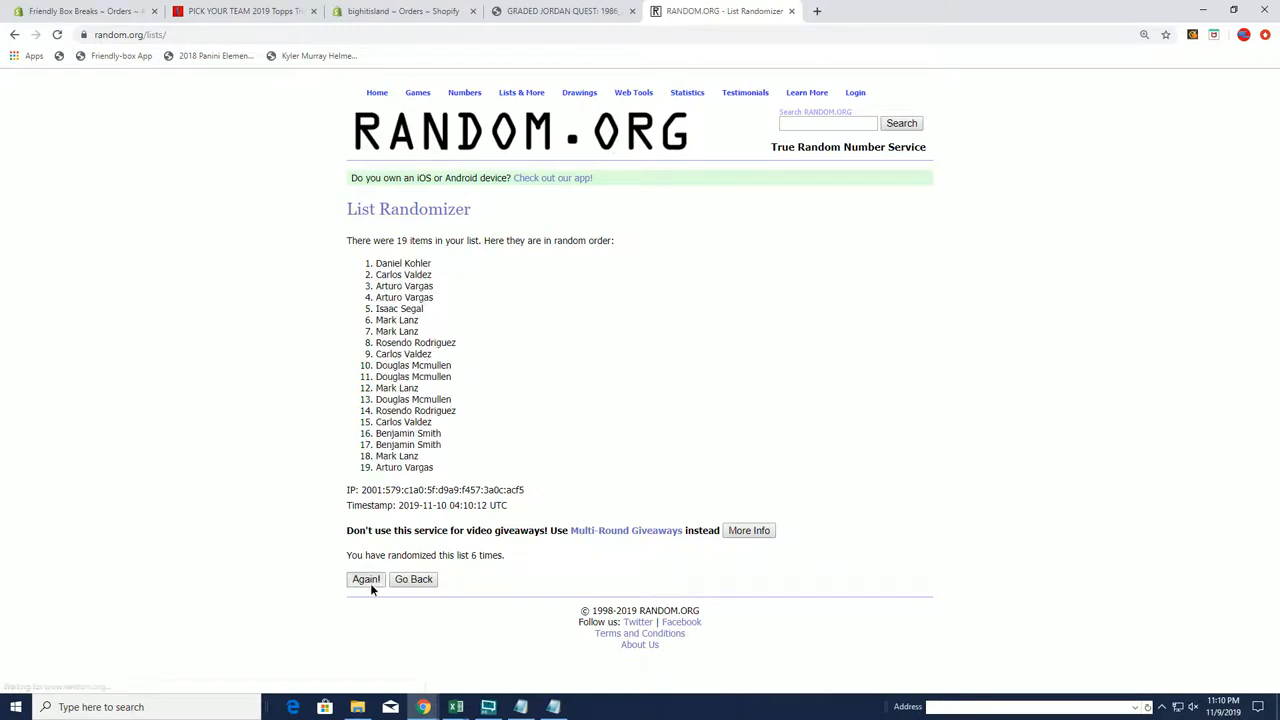
left_click(365, 579)
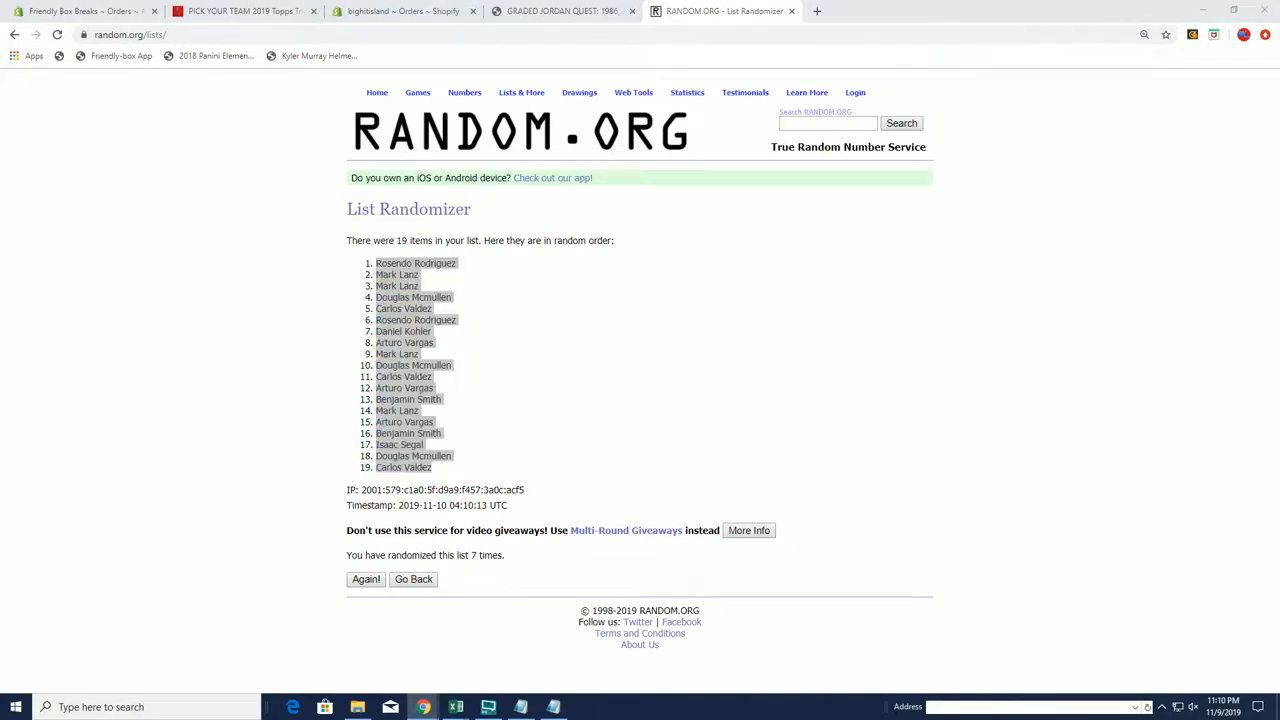
left_click(455, 707)
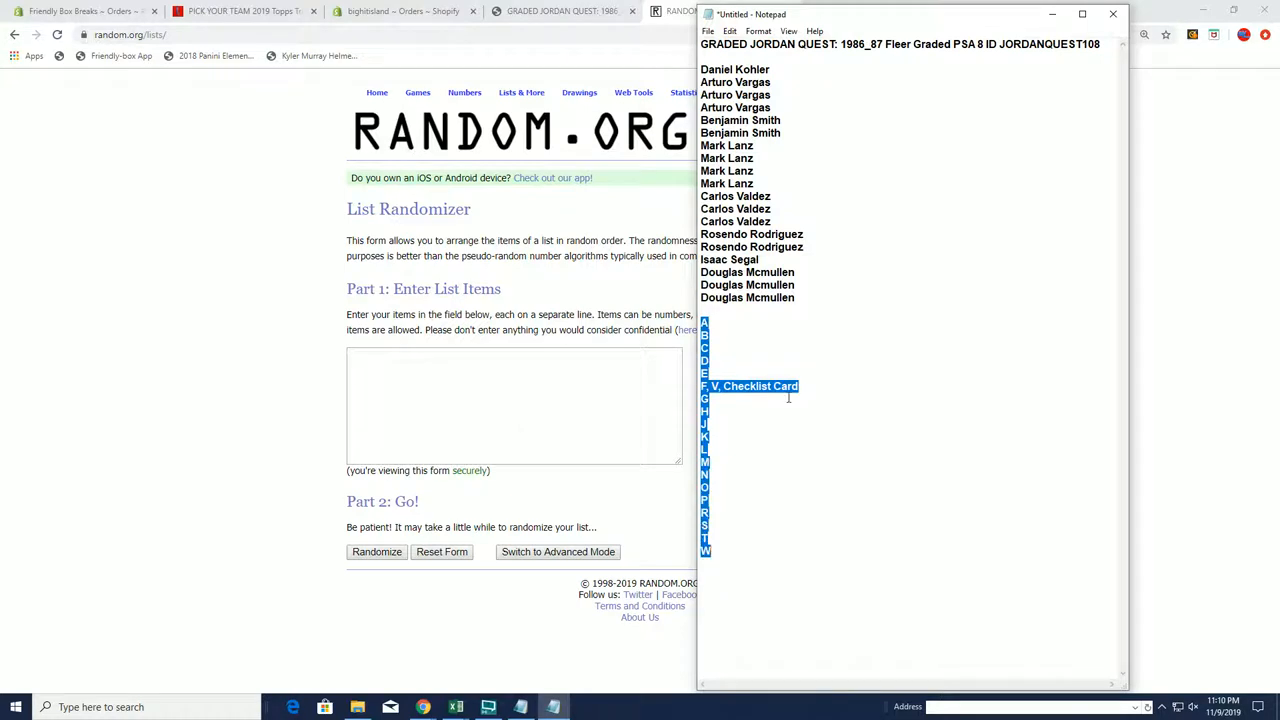
- Paste the 19 last-name letter groups (F, V, Checklist Card…) into the randomizer and reshuffle them several times
right_click(515, 405)
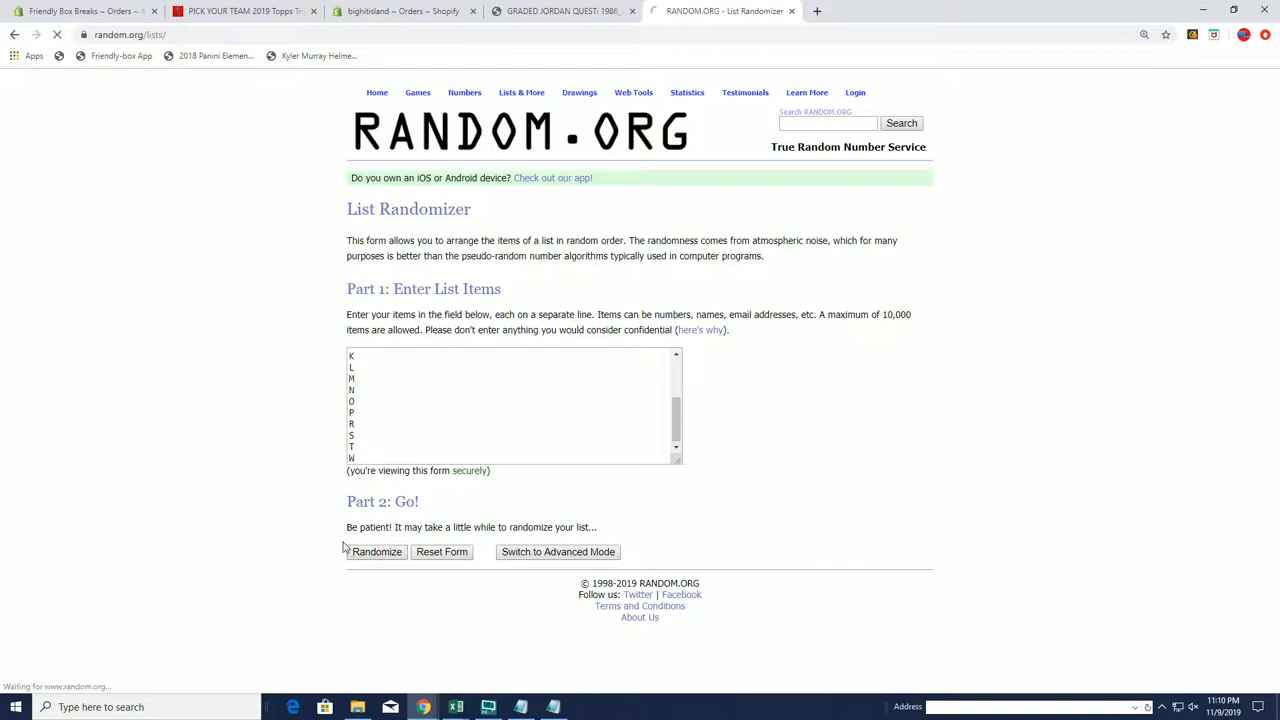
left_click(376, 551)
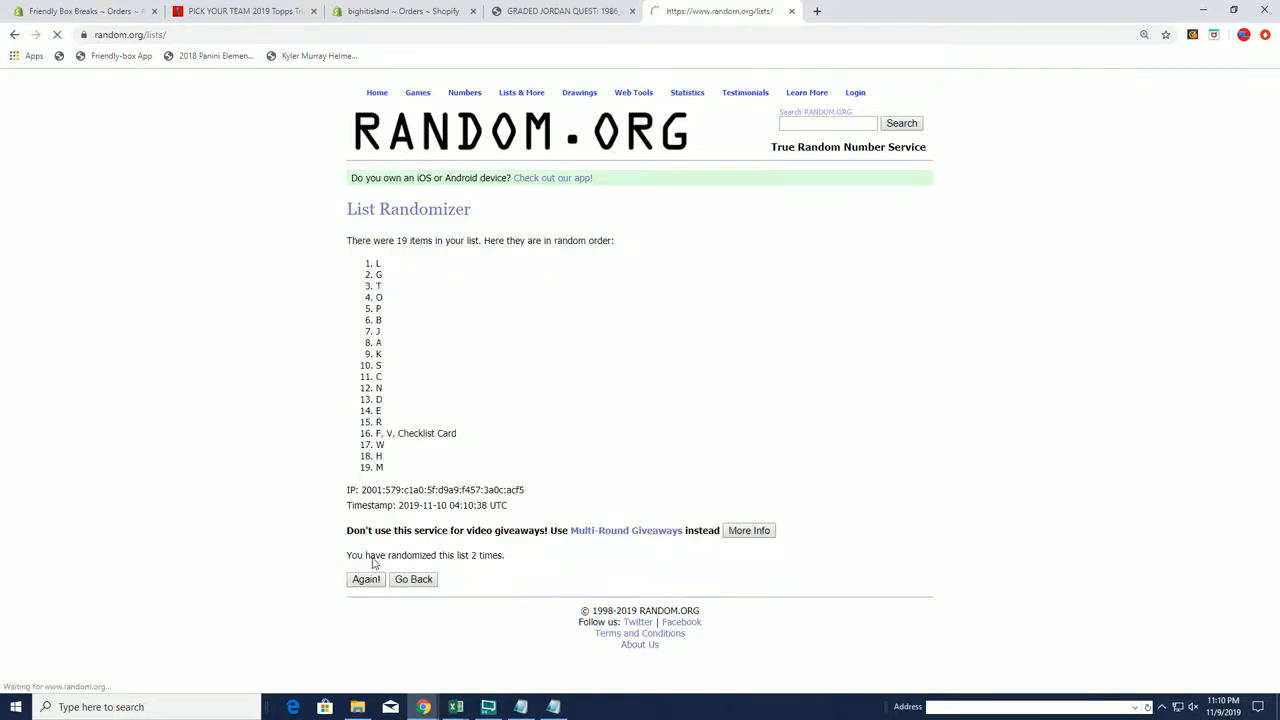
left_click(365, 579)
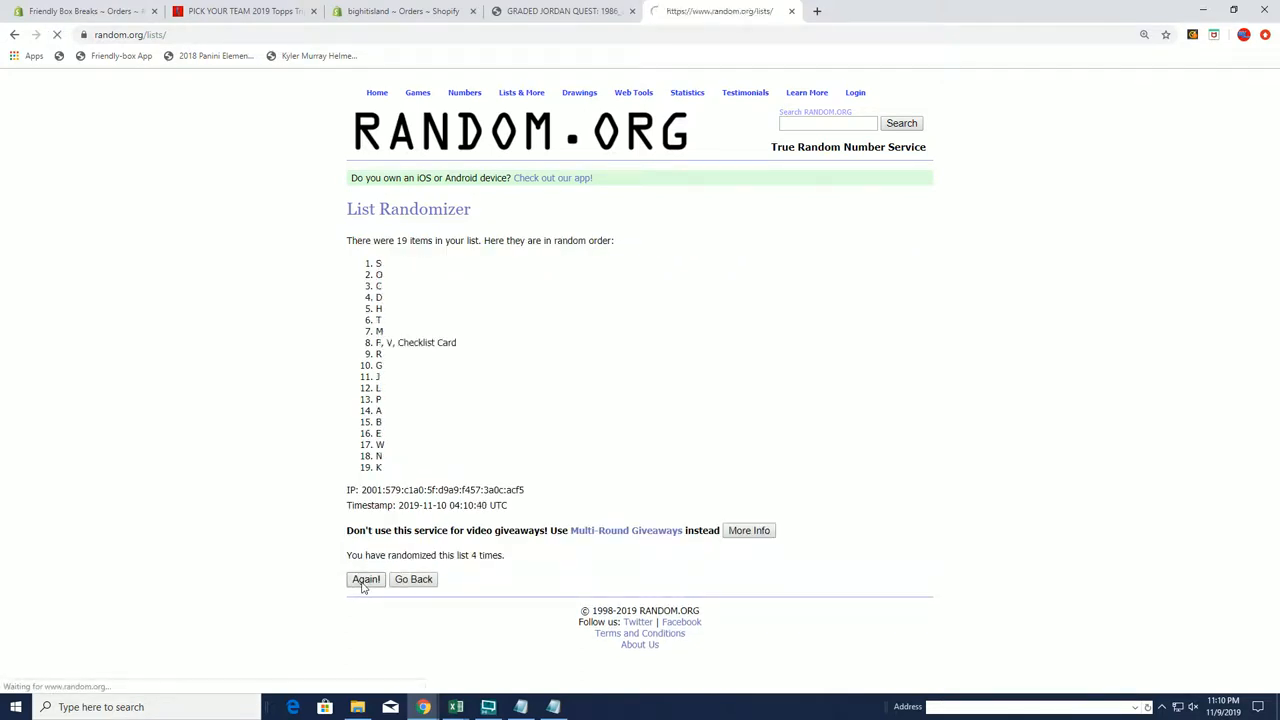
left_click(365, 579)
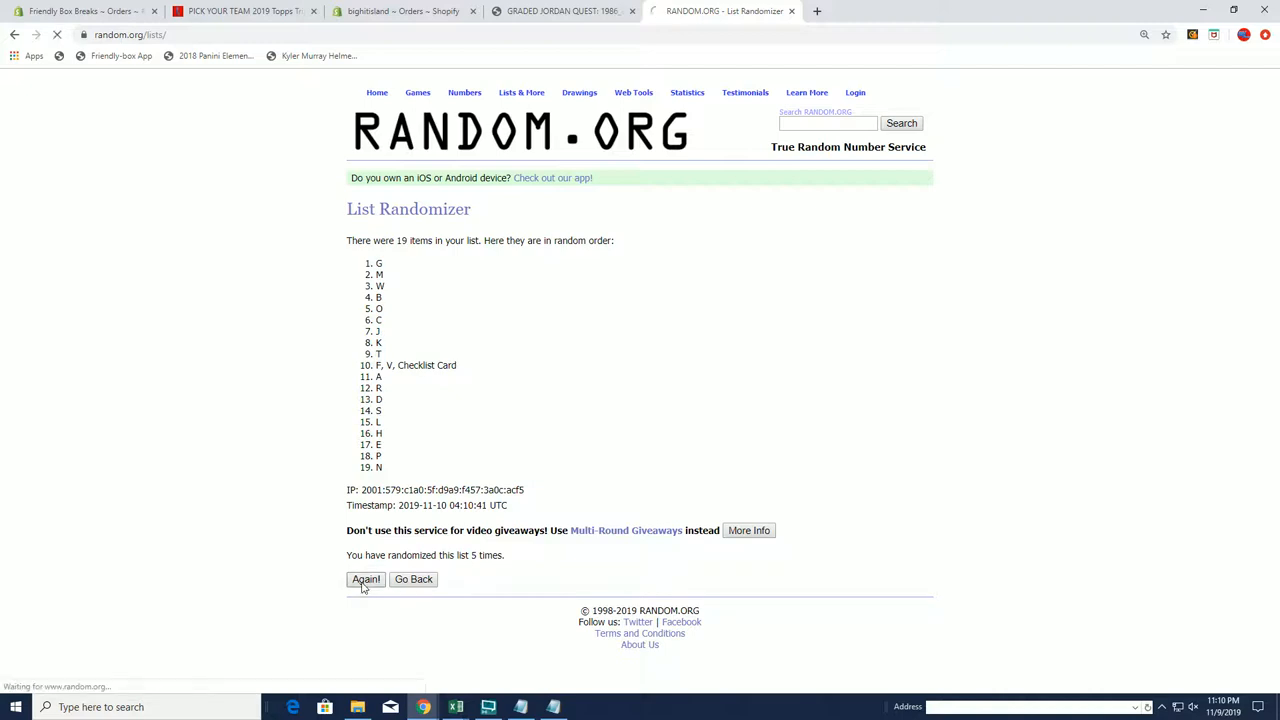
left_click(365, 579)
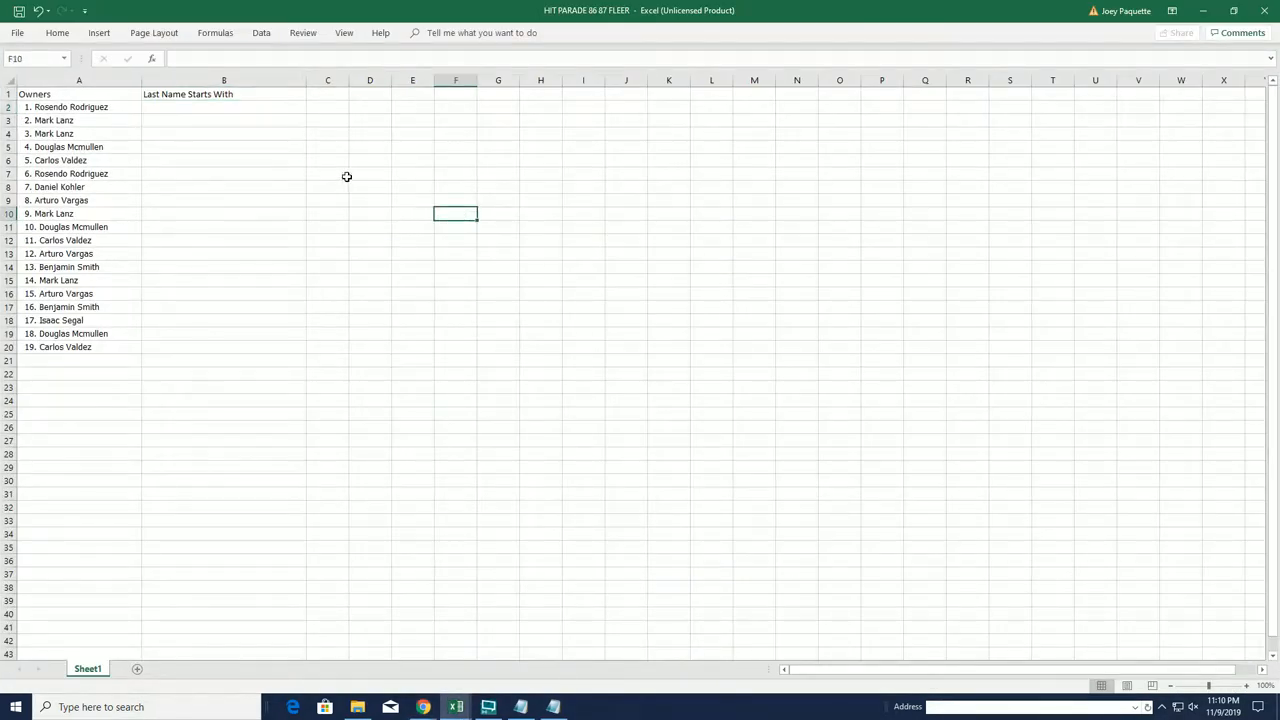
- Fill column B 'Last Name Starts With' with the shuffled letters beside the owners
left_click(223, 107)
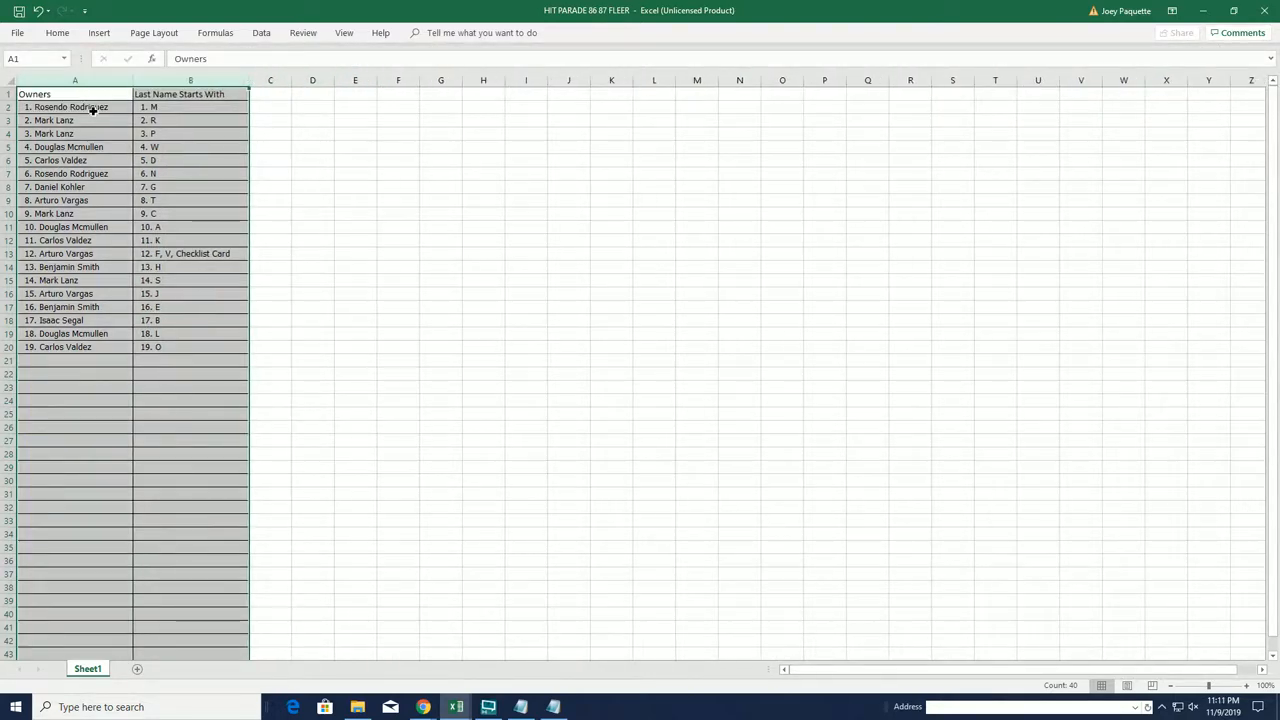
left_click(75, 107)
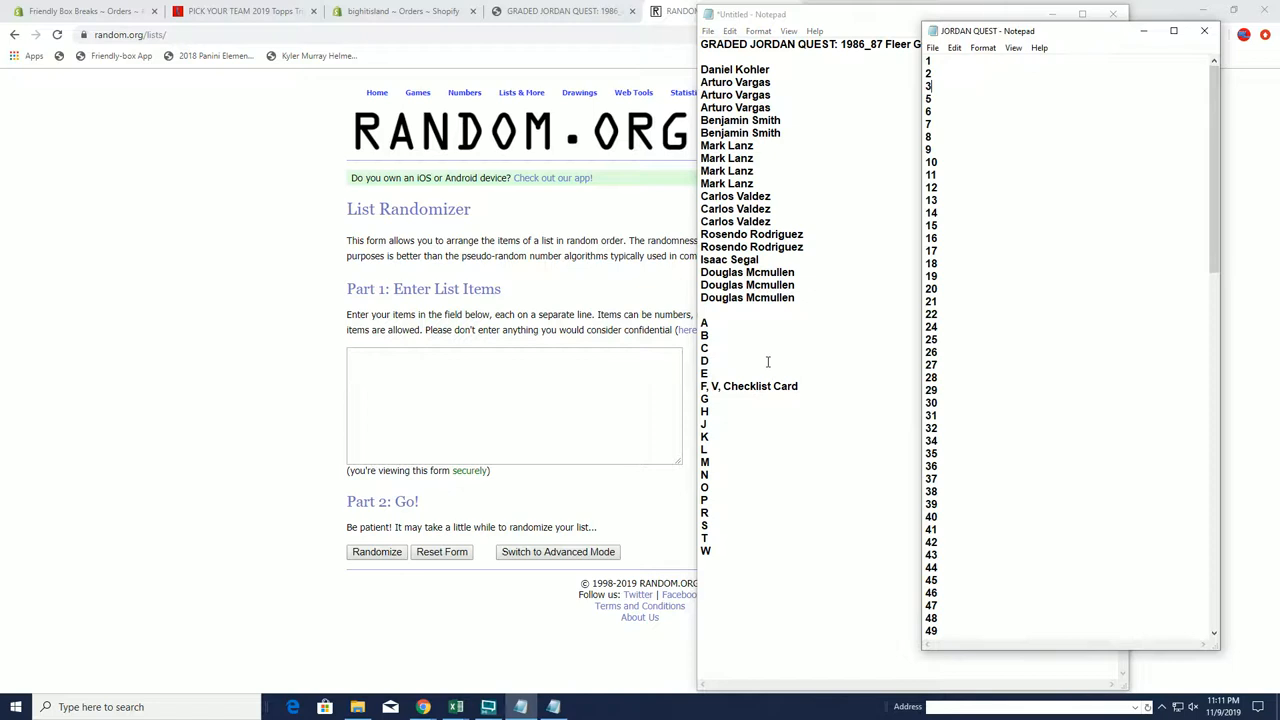
- Scroll through the JORDAN QUEST numbered envelope list in Notepad
scroll("down", 3)
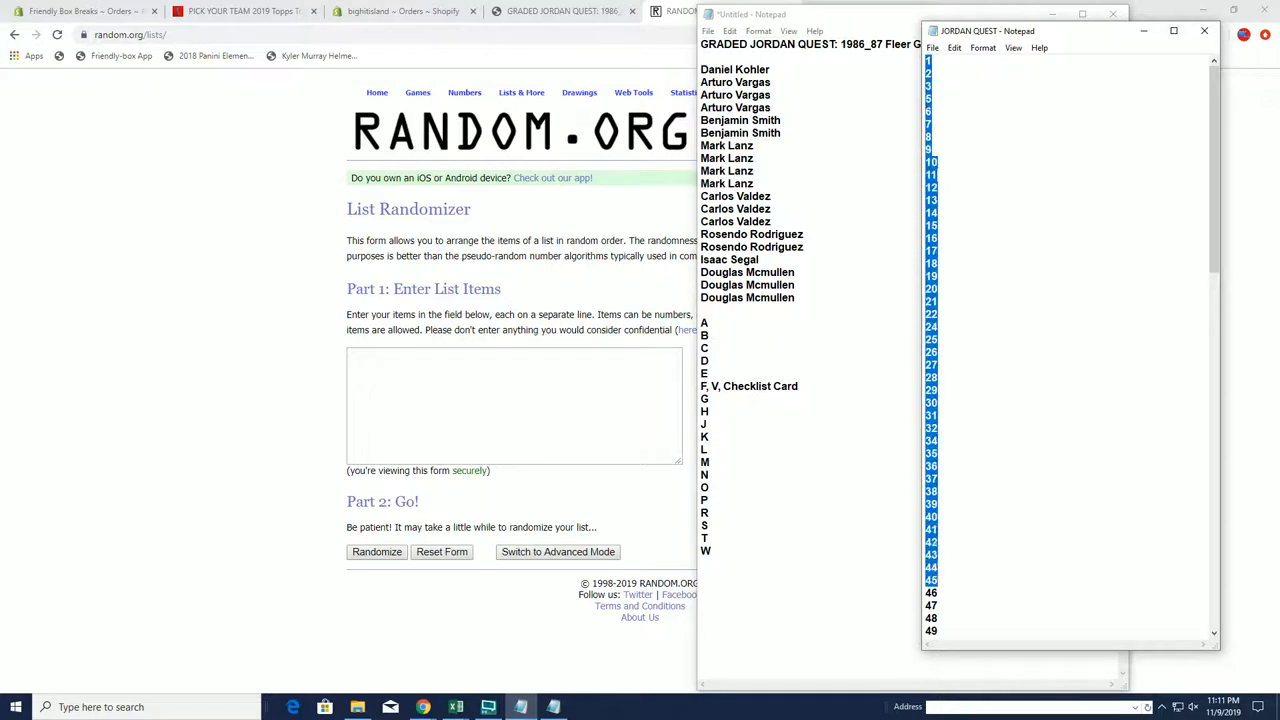
scroll("down", 3)
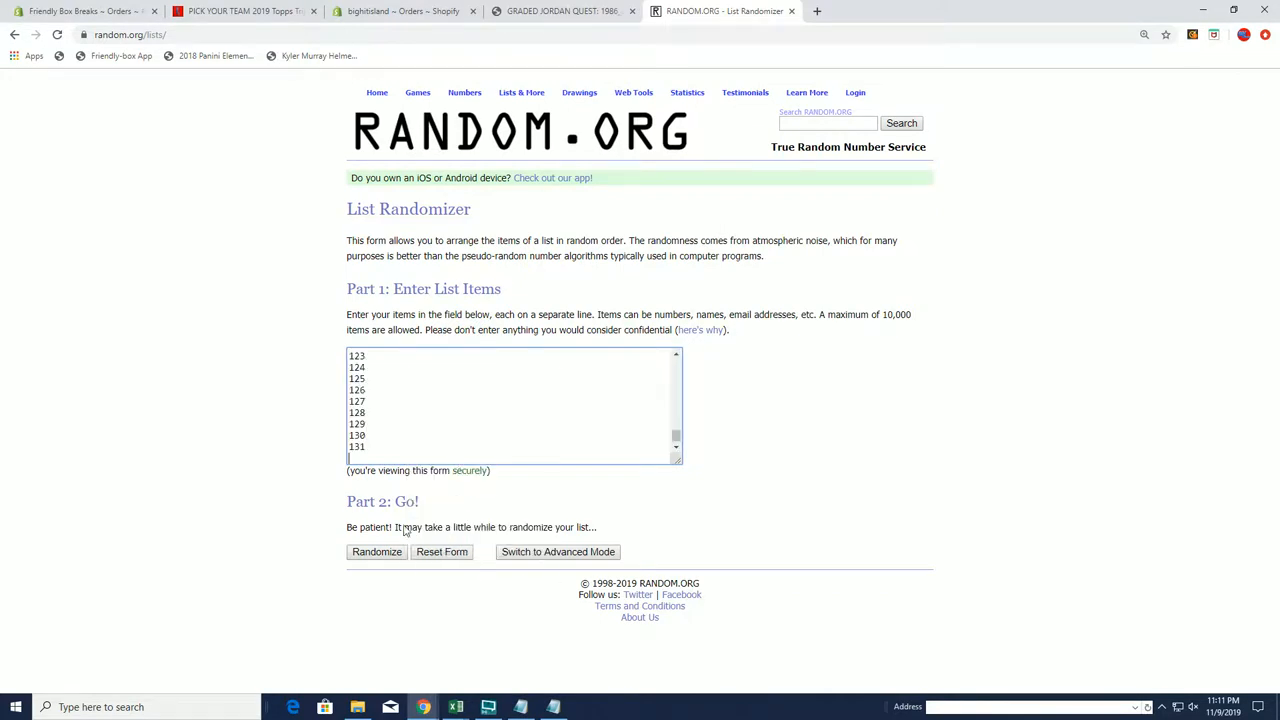
- Reshuffle the 124 envelope numbers repeatedly until the order begins 103, 13, 5, then review it
left_click(376, 551)
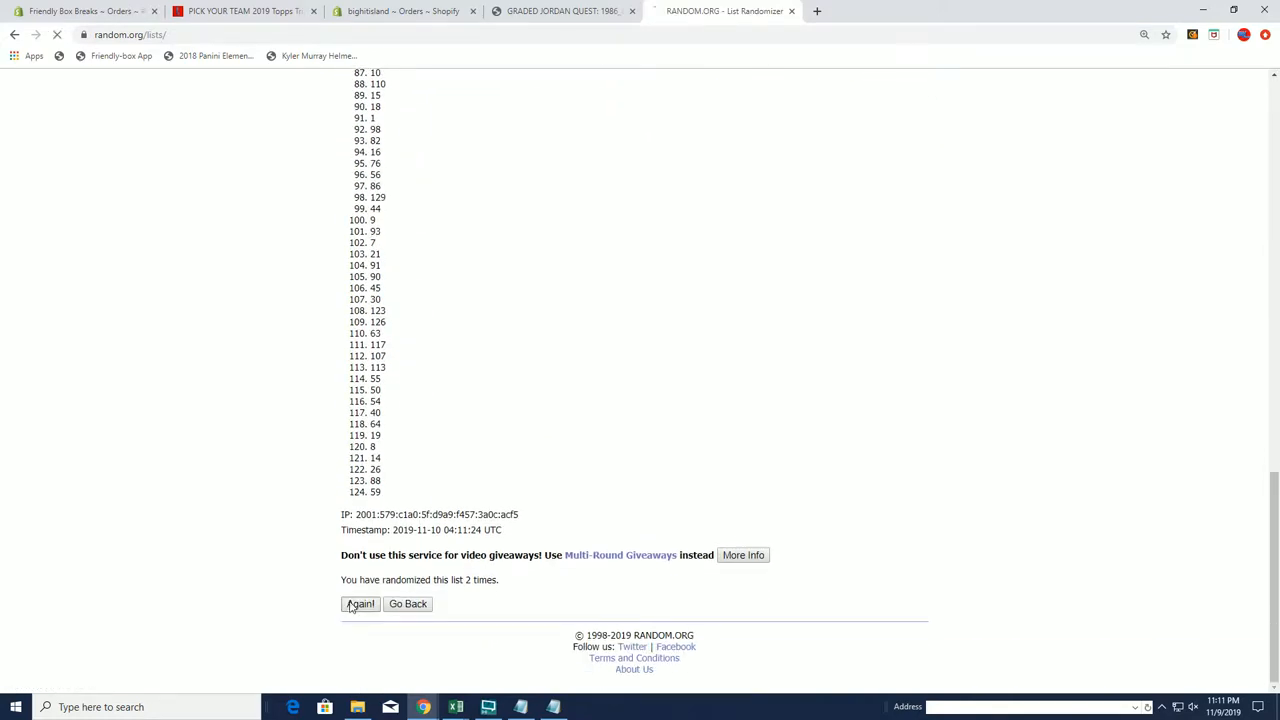
left_click(359, 603)
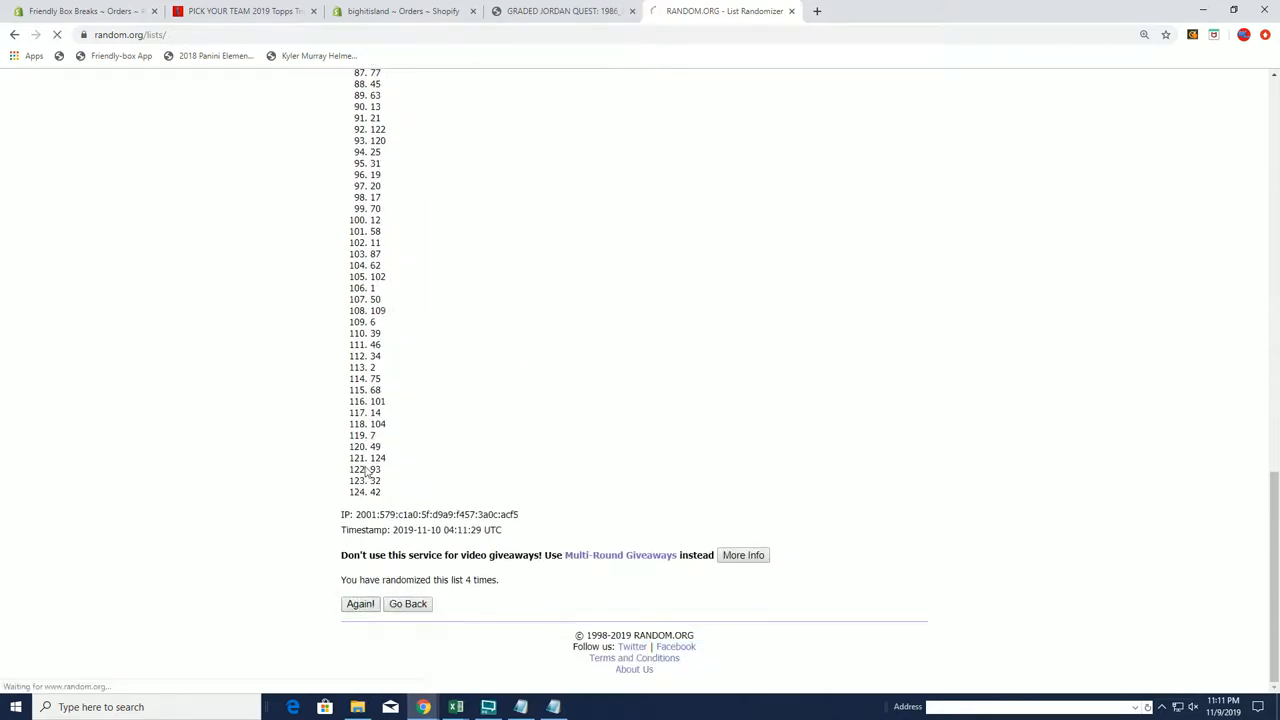
left_click(359, 603)
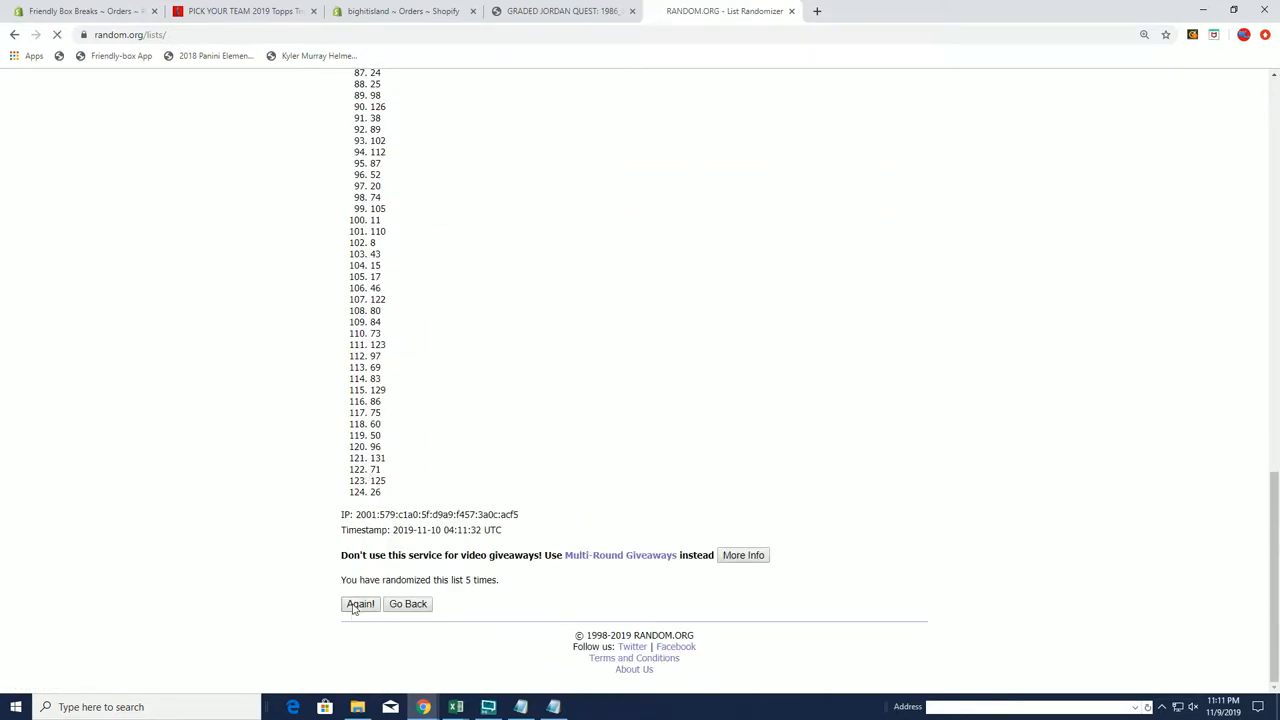
left_click(360, 603)
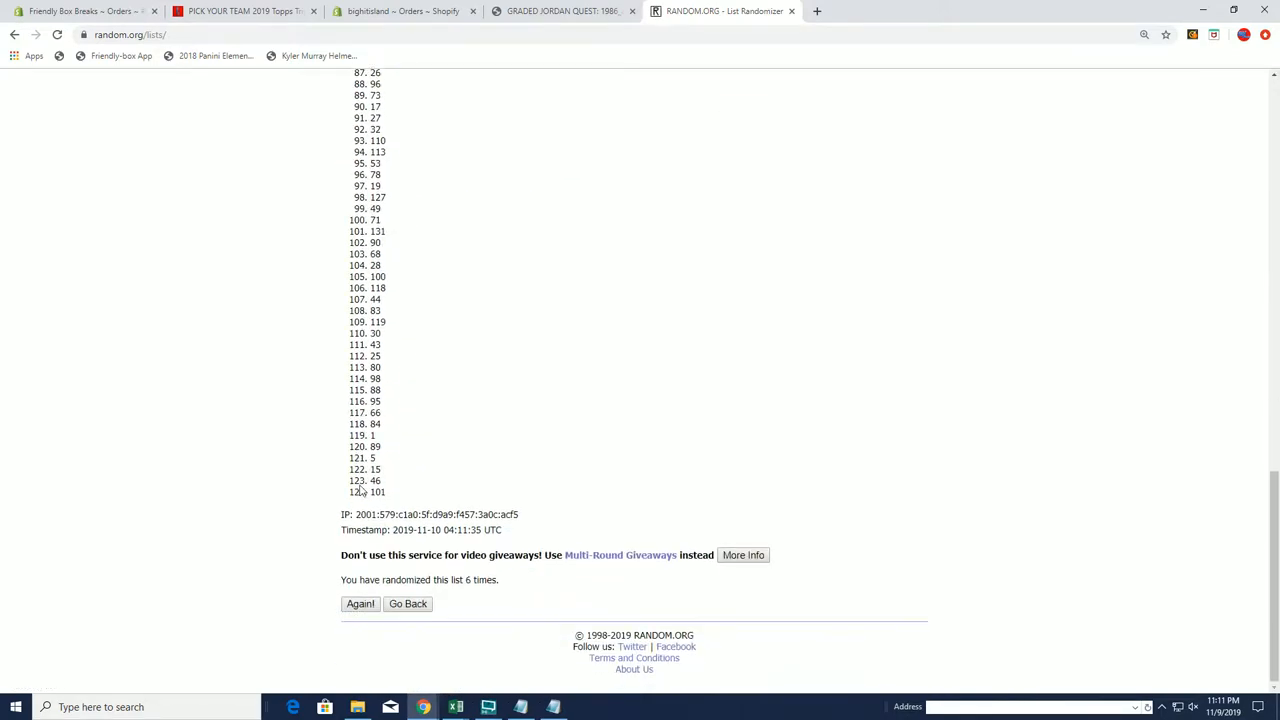
left_click(359, 603)
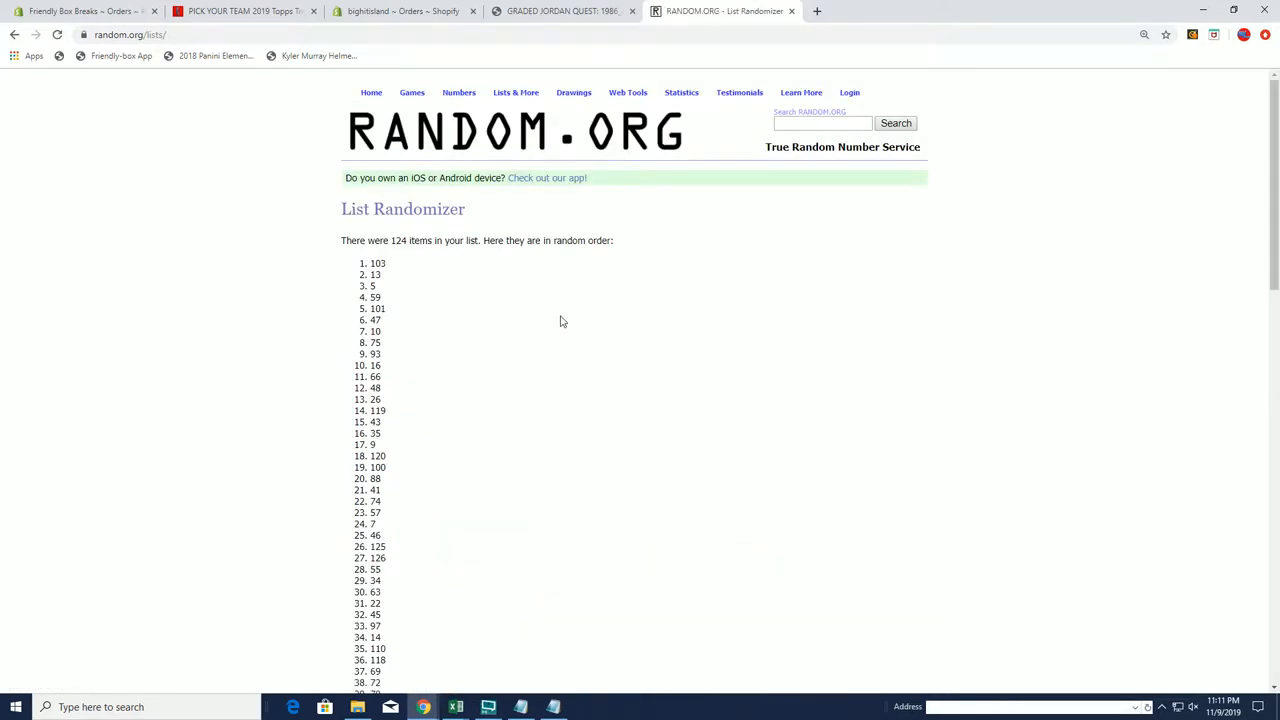
scroll("down", 3)
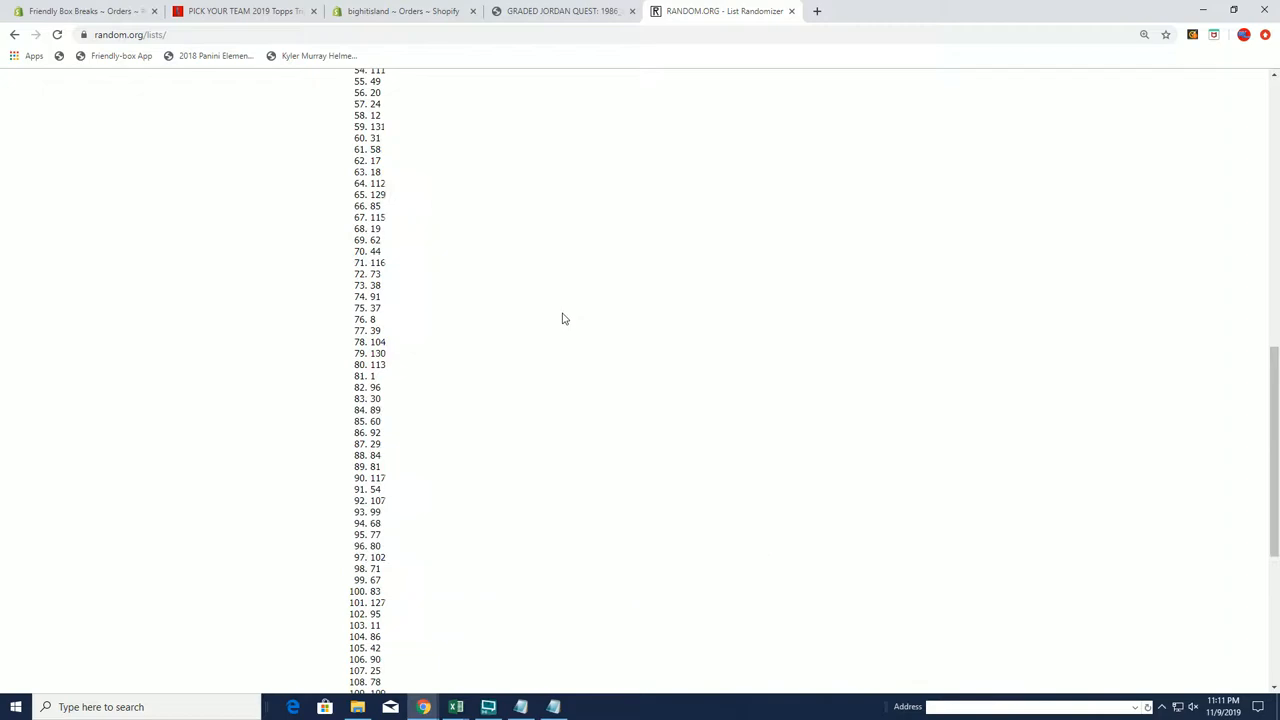
scroll("up", 3)
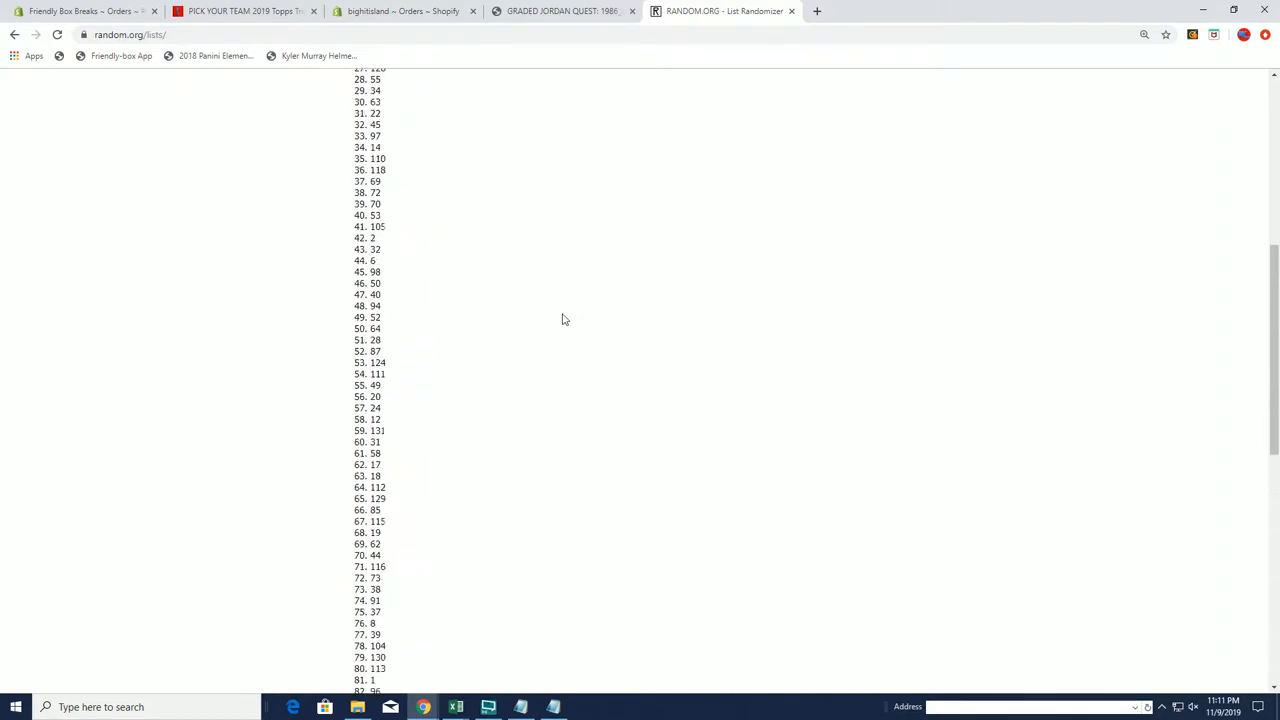